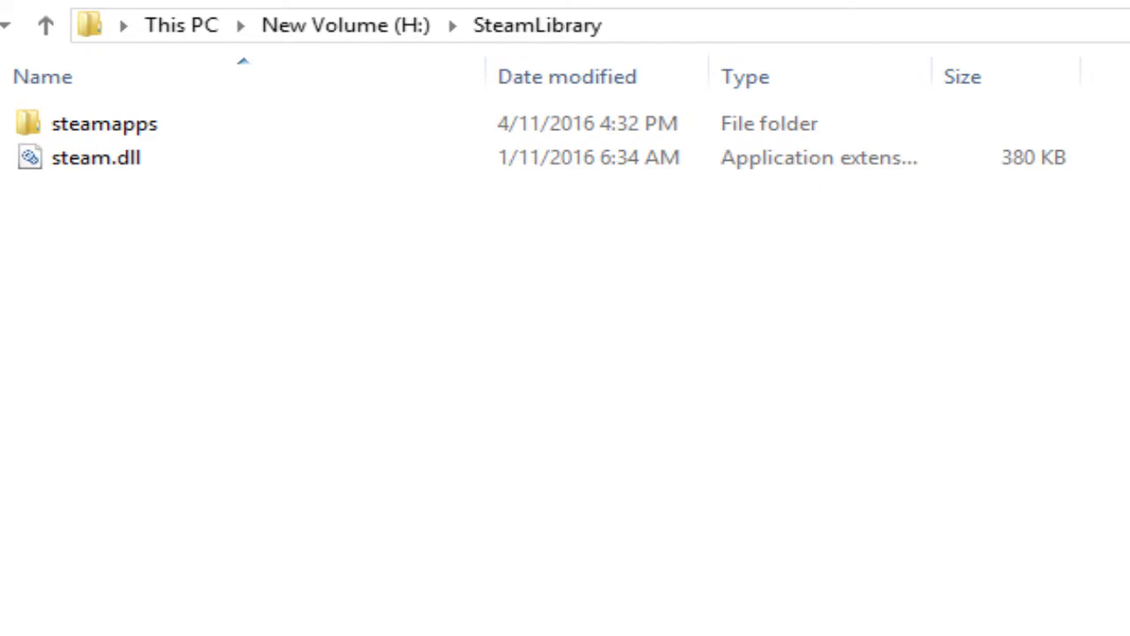
Go into steamapps\common on H:\SteamLibrary and select the Call of Duty Modern Warfare Remastered folder.
click(104, 124)
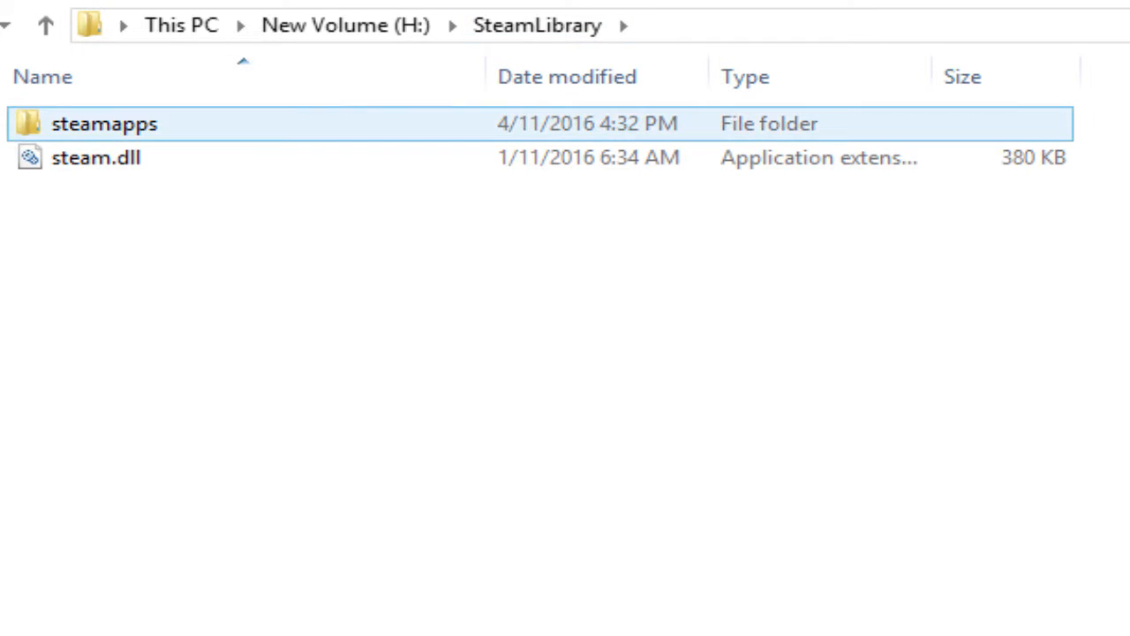
double_click(104, 123)
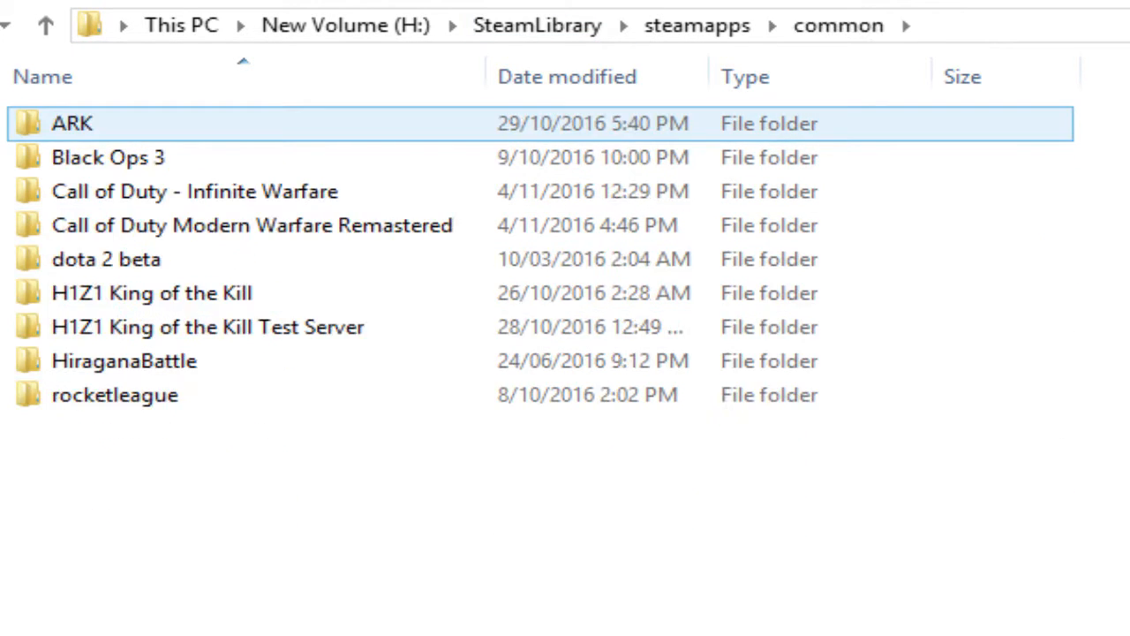
click(251, 226)
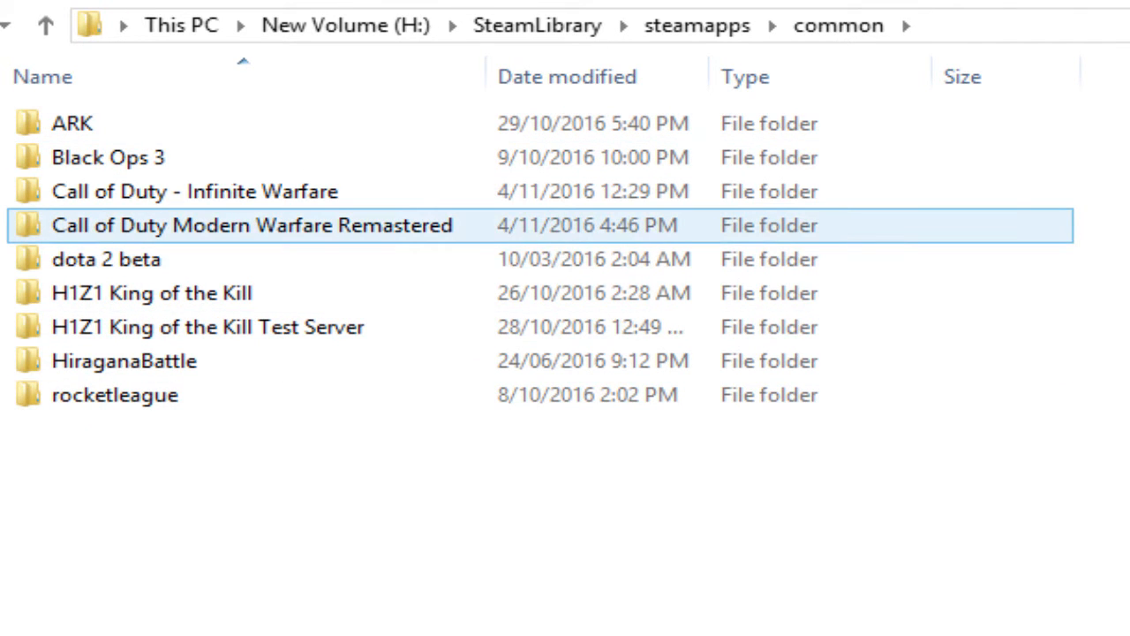
Enter the Call of Duty Modern Warfare Remastered game folder.
double_click(251, 224)
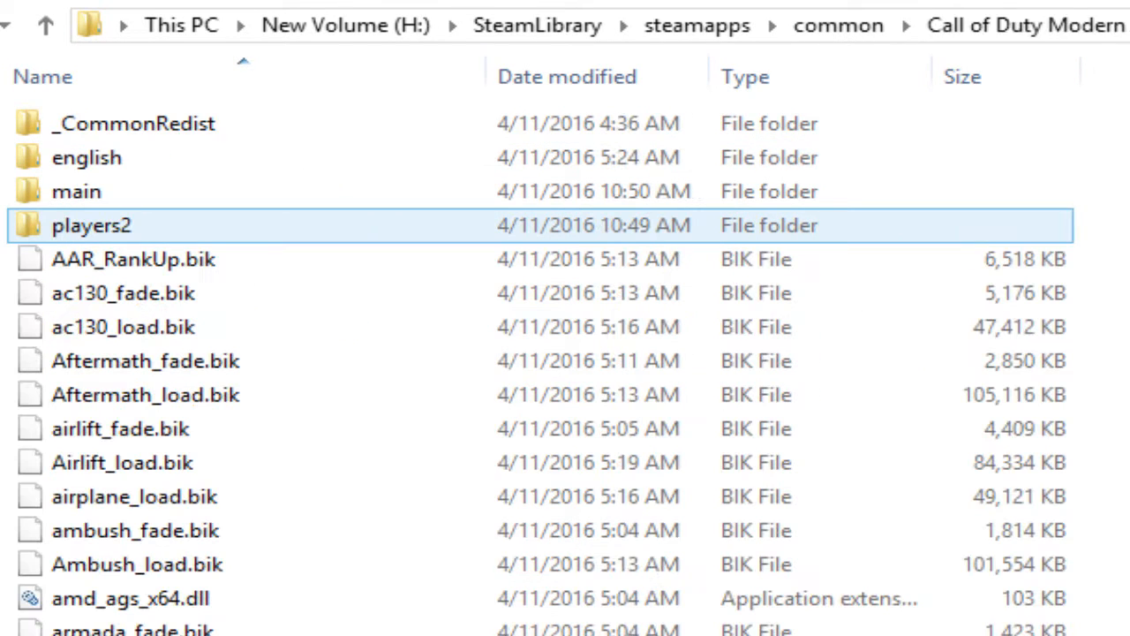
mouse_move(92, 226)
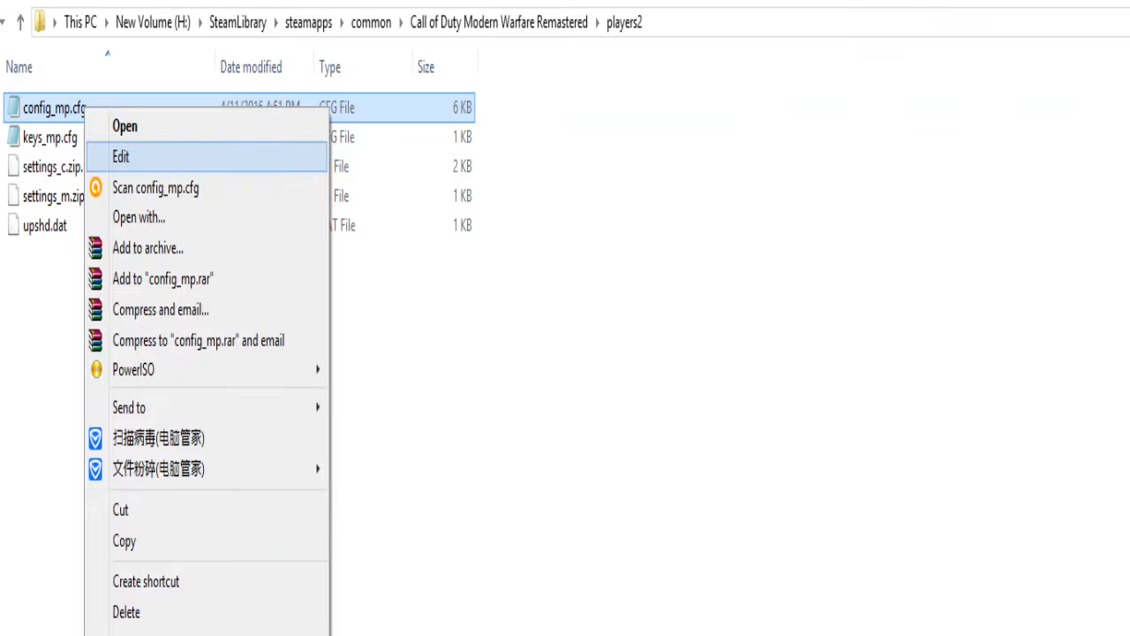
Edit the speed values in config_mp.cfg in Notepad, save the file and close it.
click(120, 156)
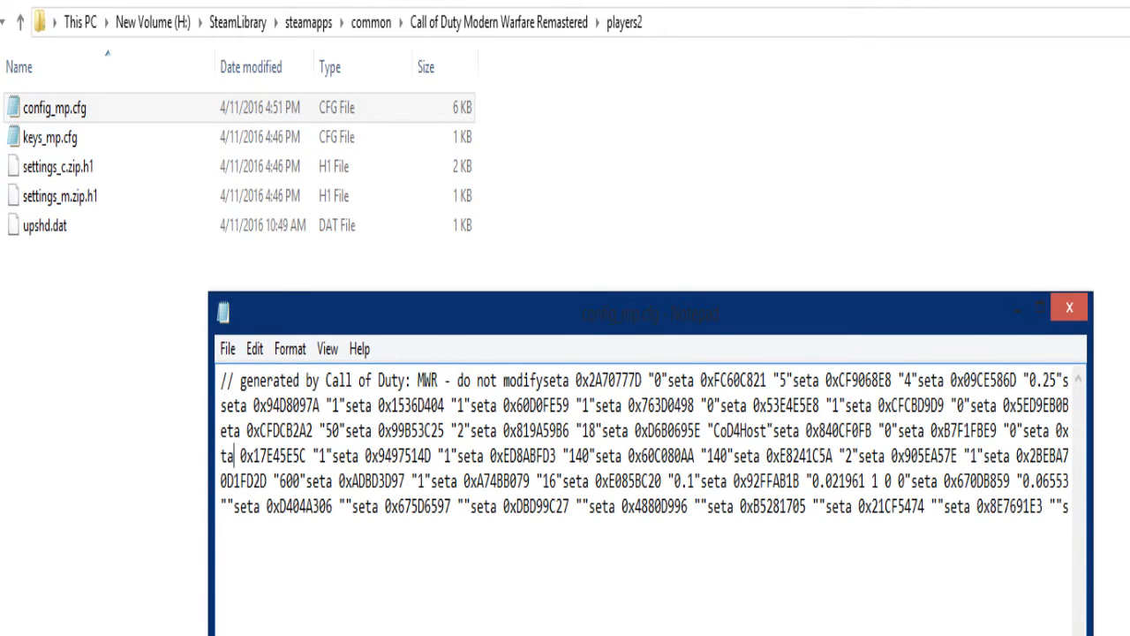
double_click(632, 455)
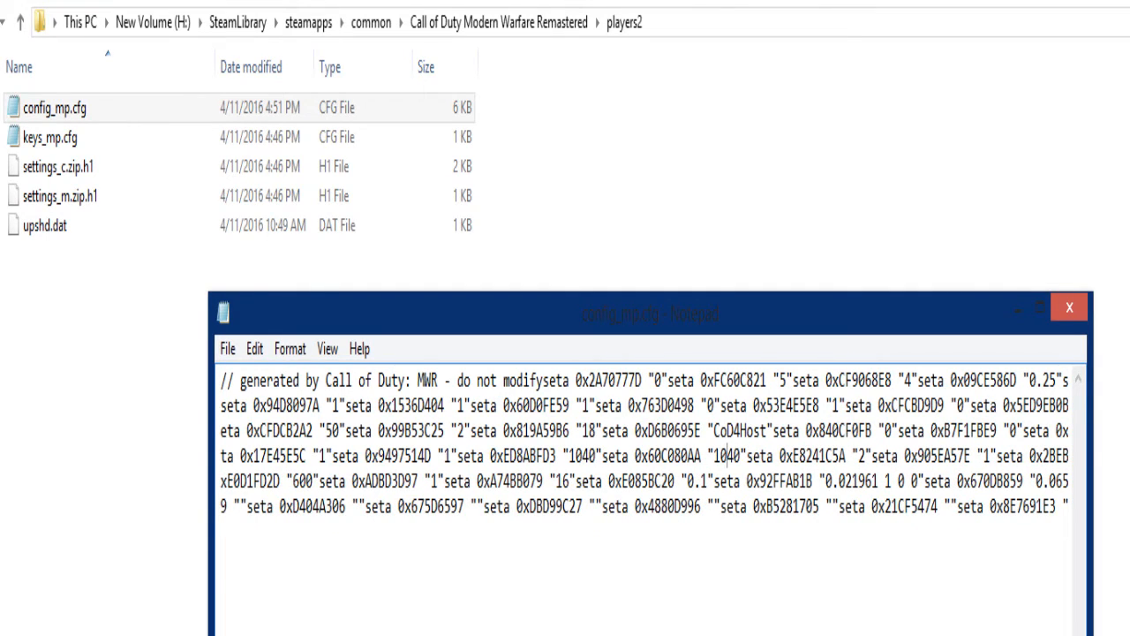
click(226, 348)
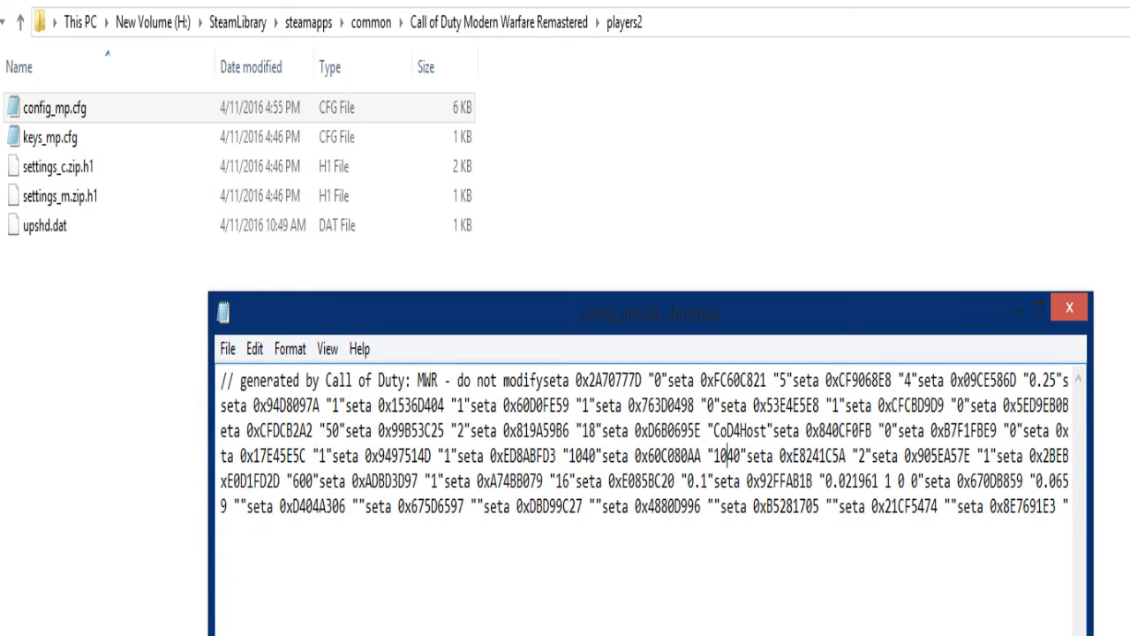
click(1071, 308)
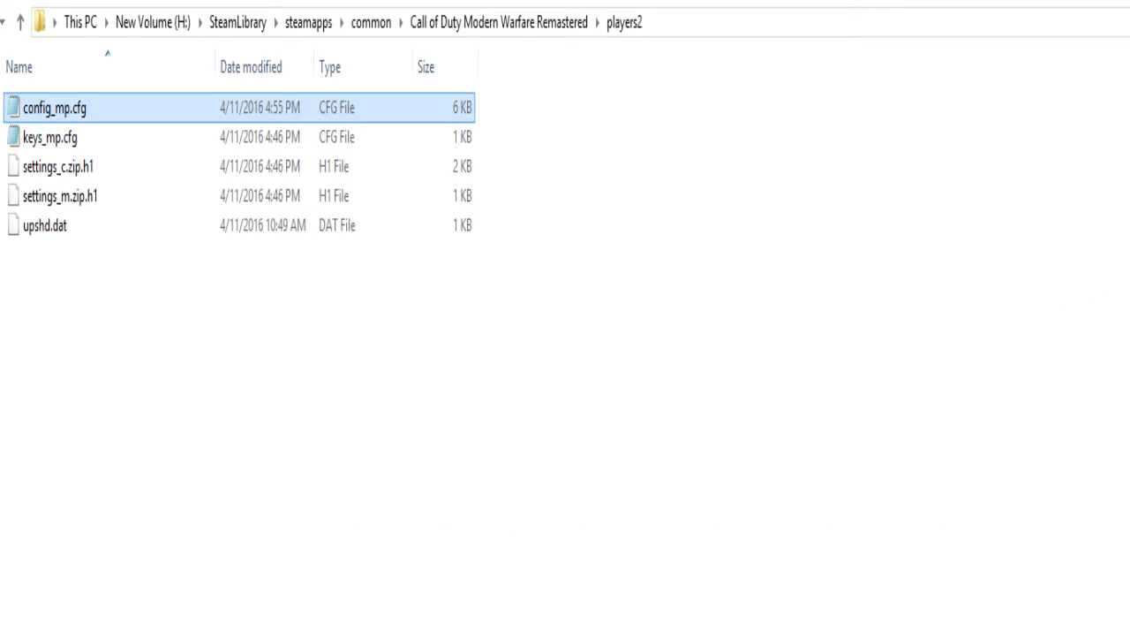